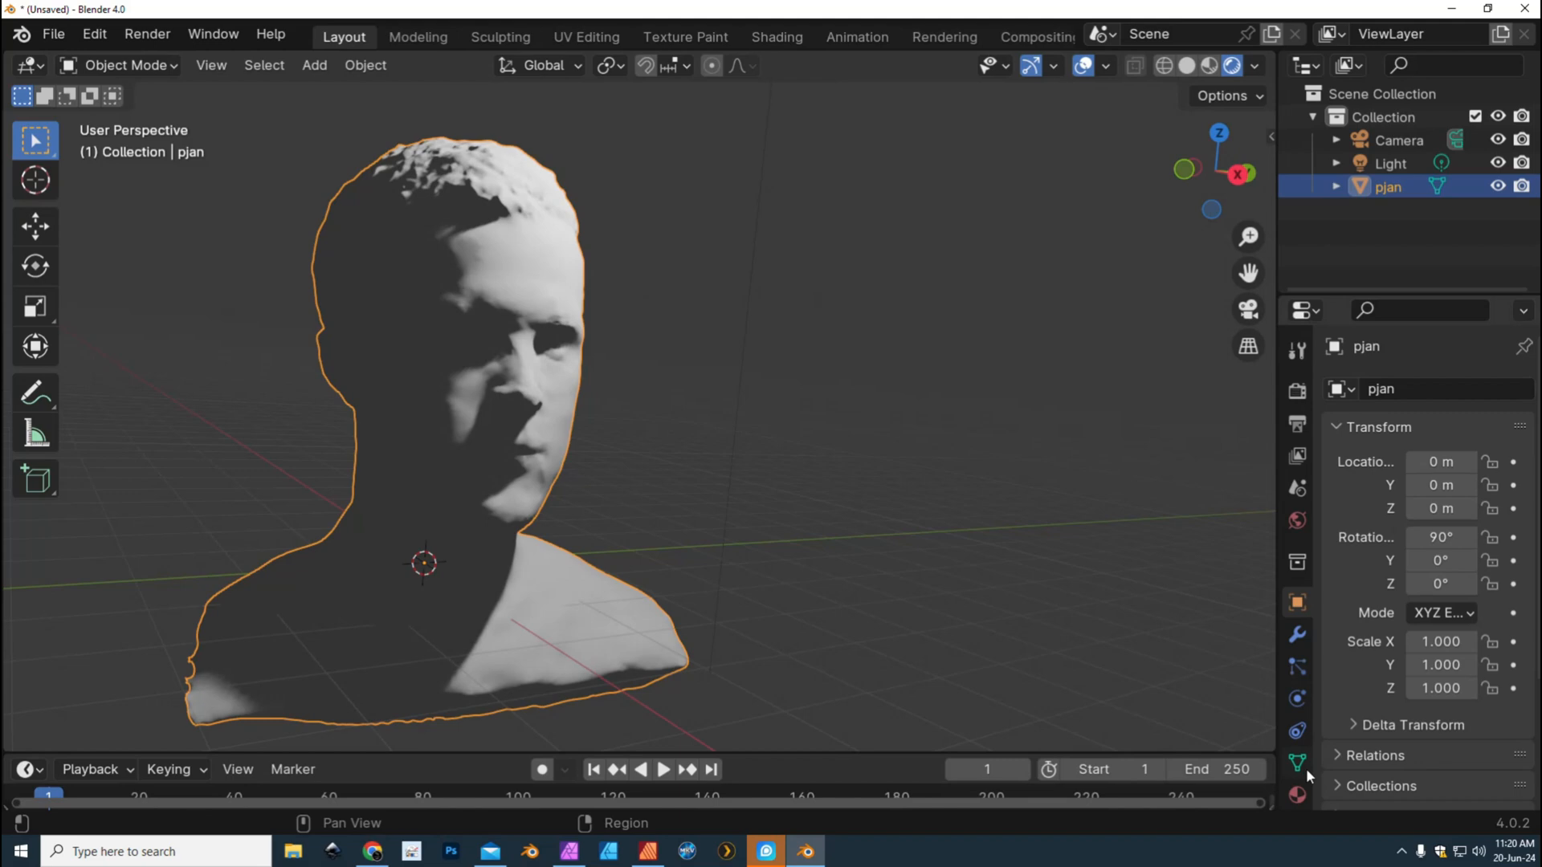
Show the bust's Modifier Properties and list the Generate modifiers available to add.
click(1298, 634)
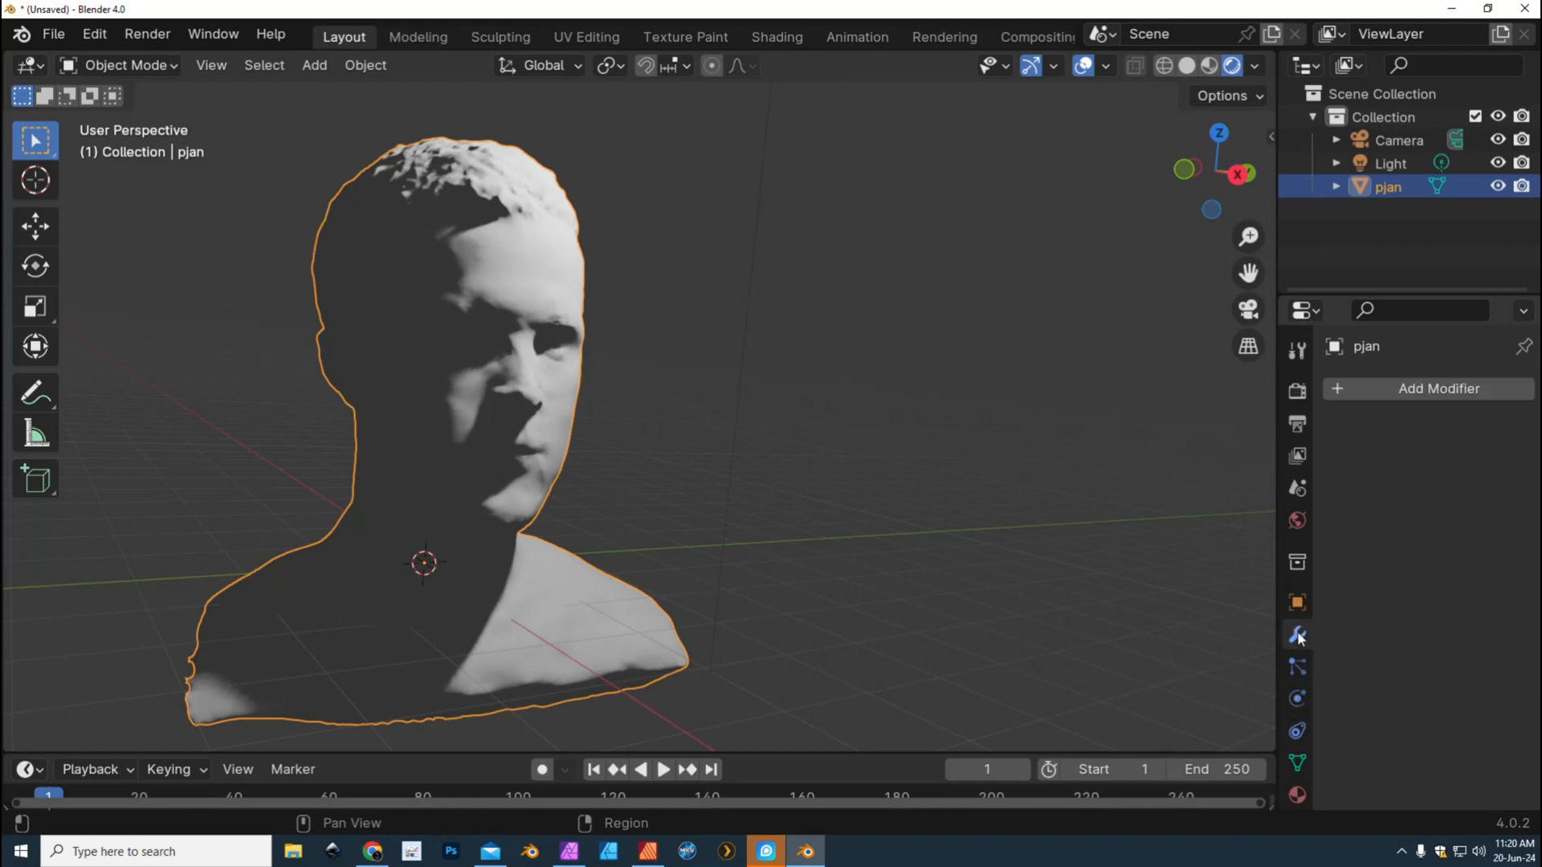
click(1436, 388)
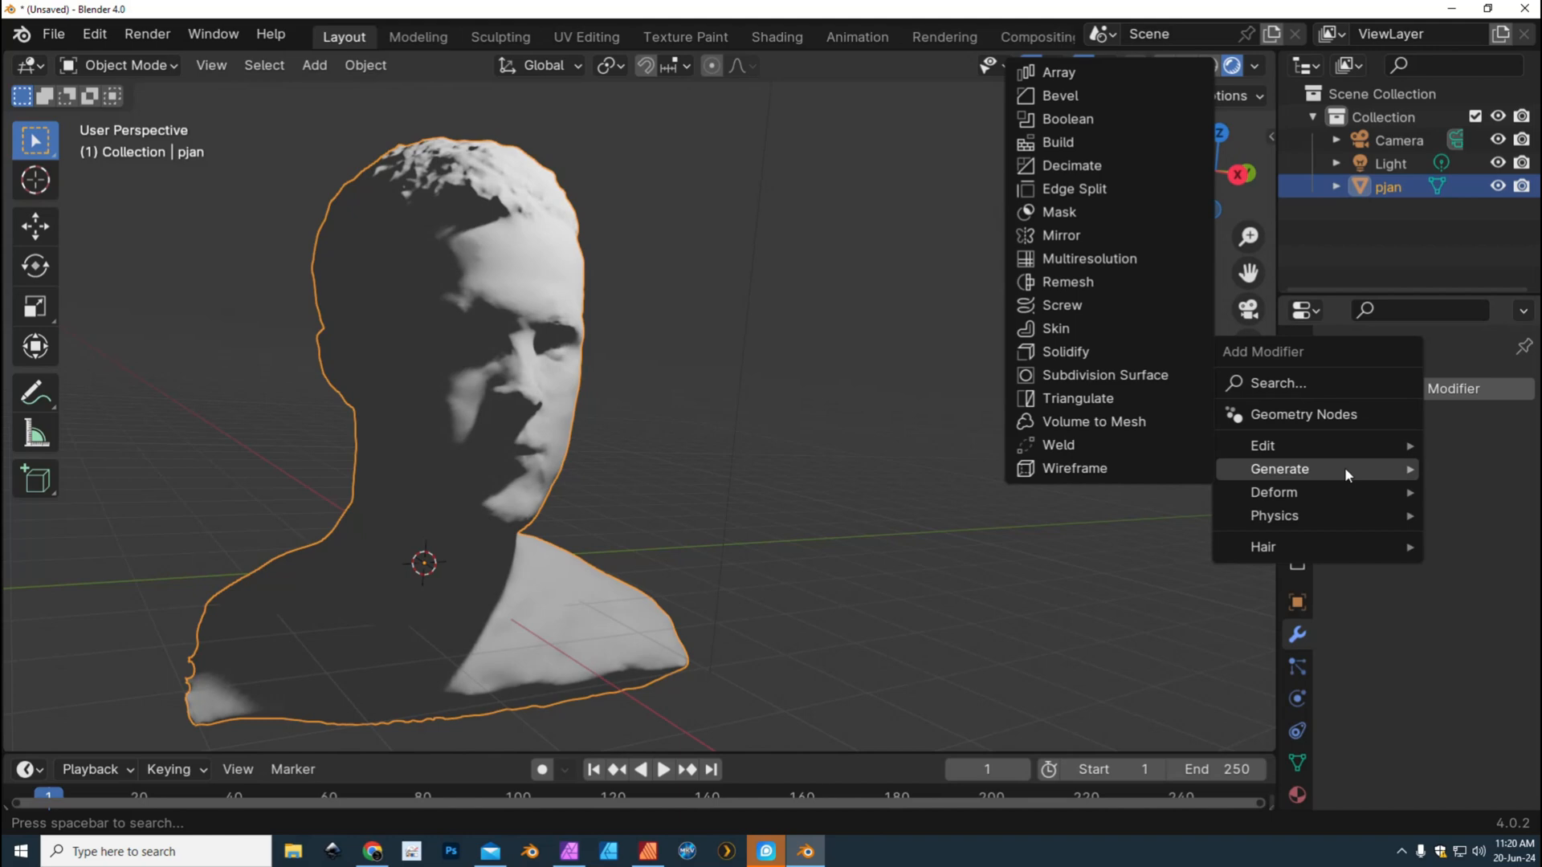
mouse_move(1066, 281)
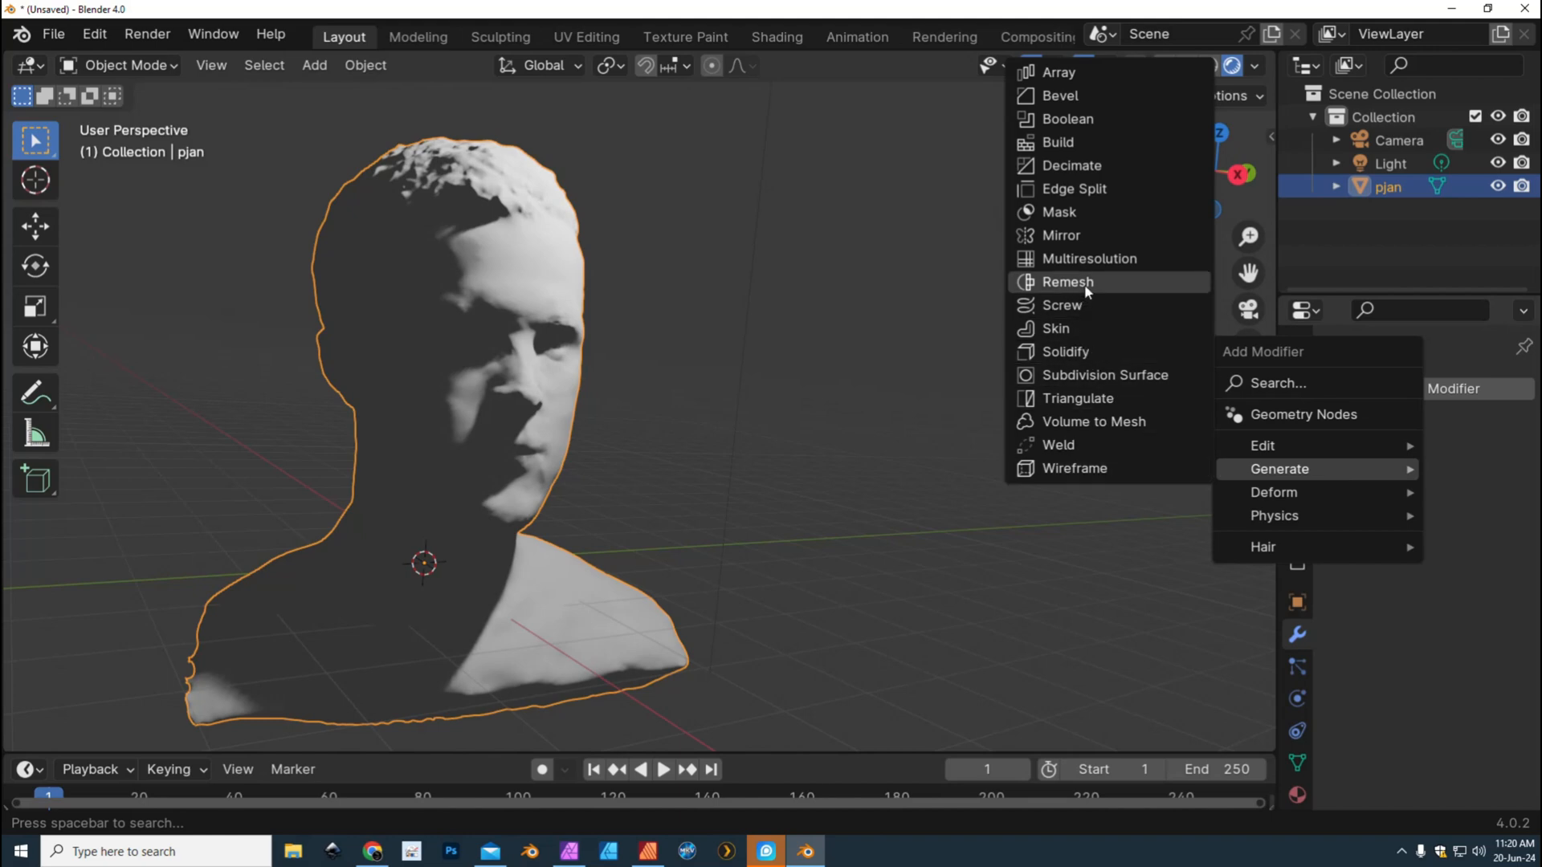
Add a Remesh modifier to the bust and switch it to Blocks mode at octree depth 4.
click(1067, 281)
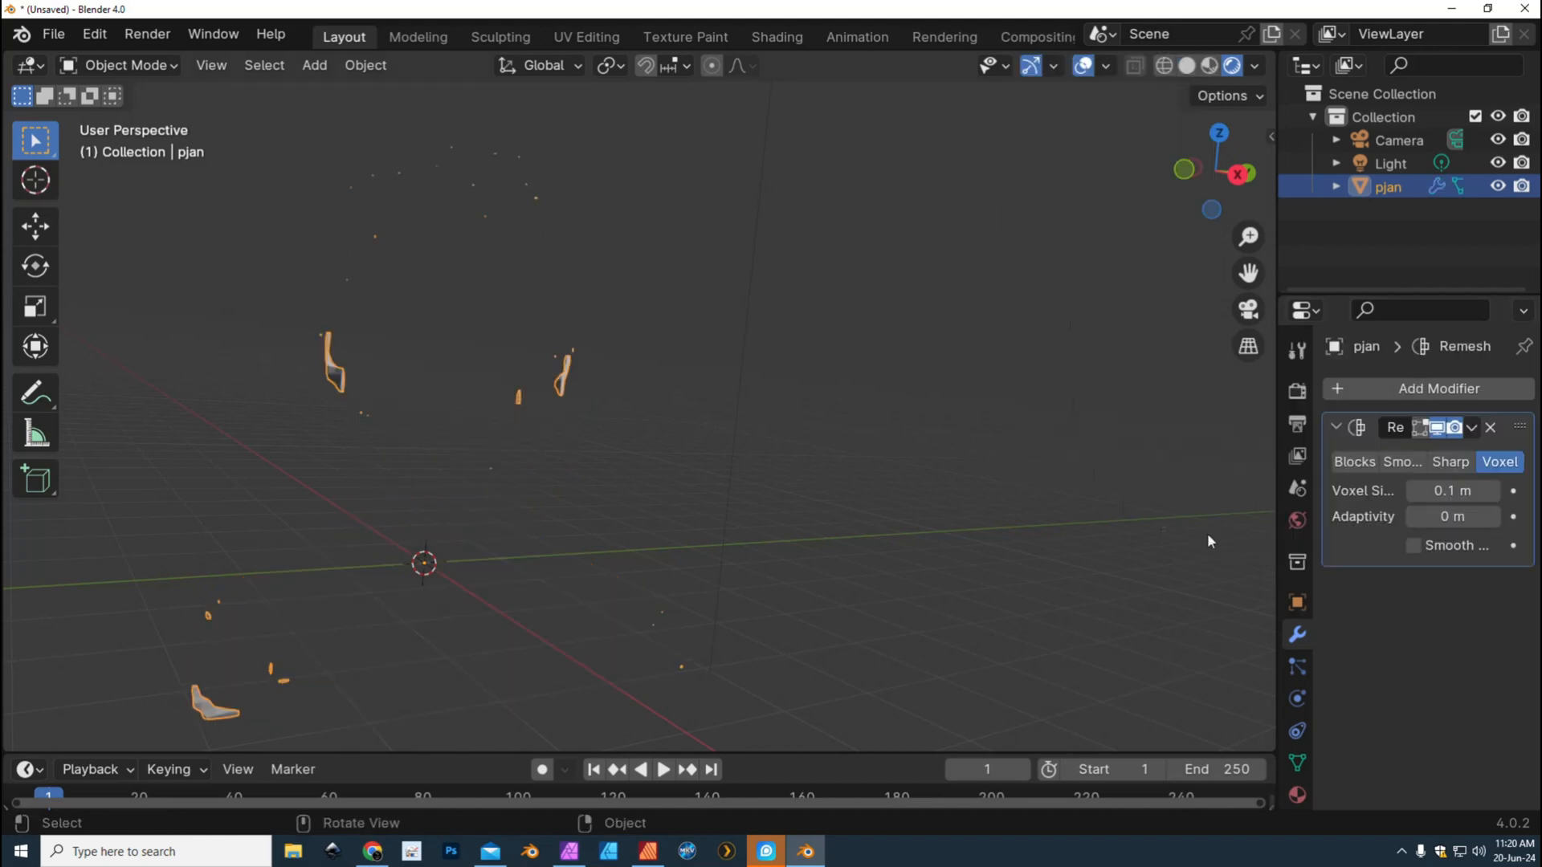
mouse_move(1356, 462)
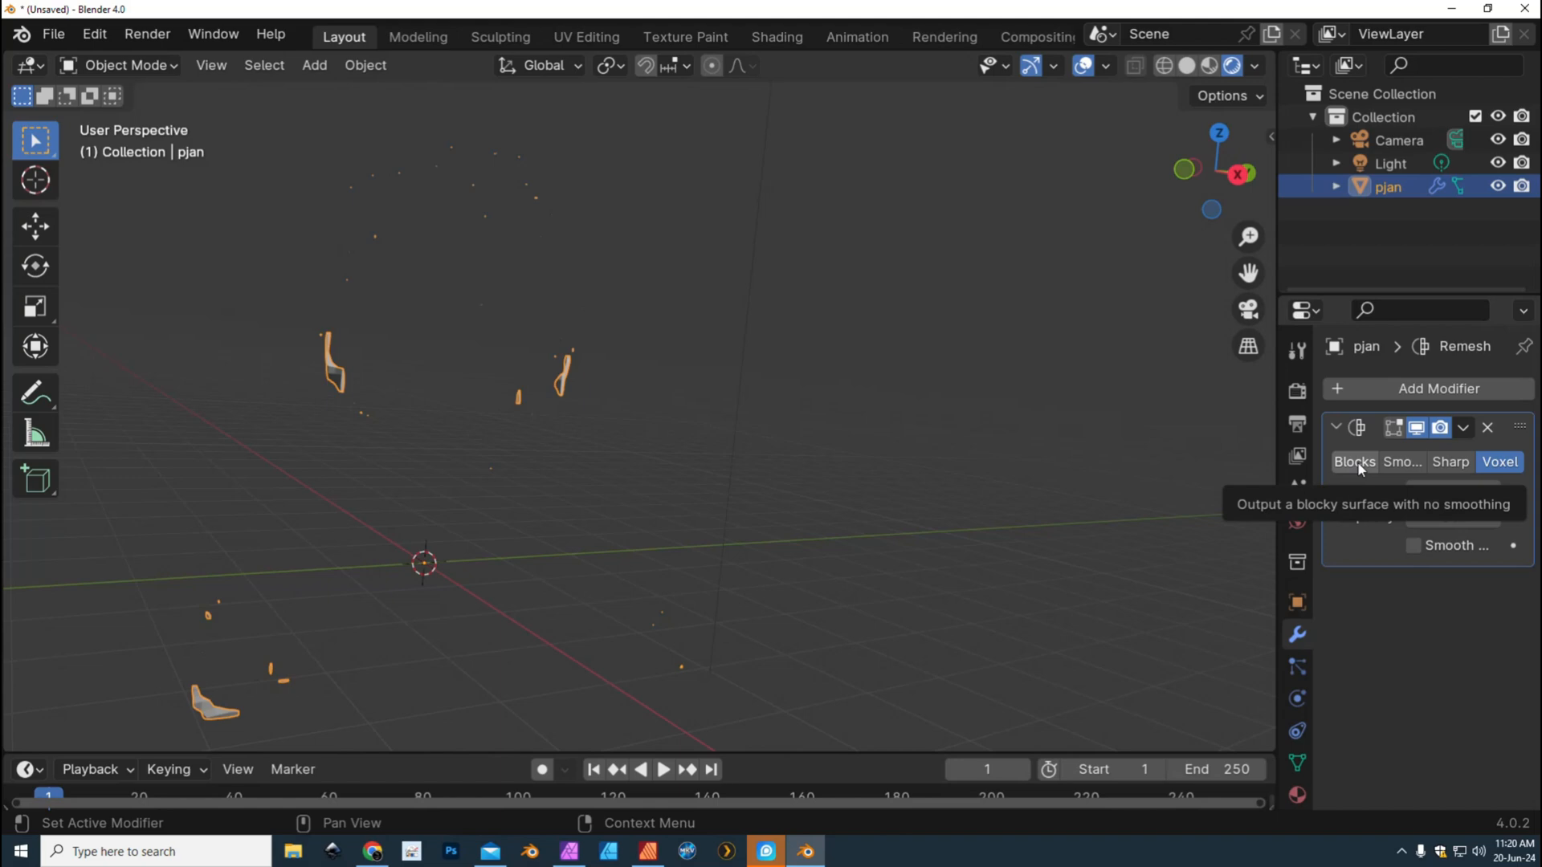
click(1355, 462)
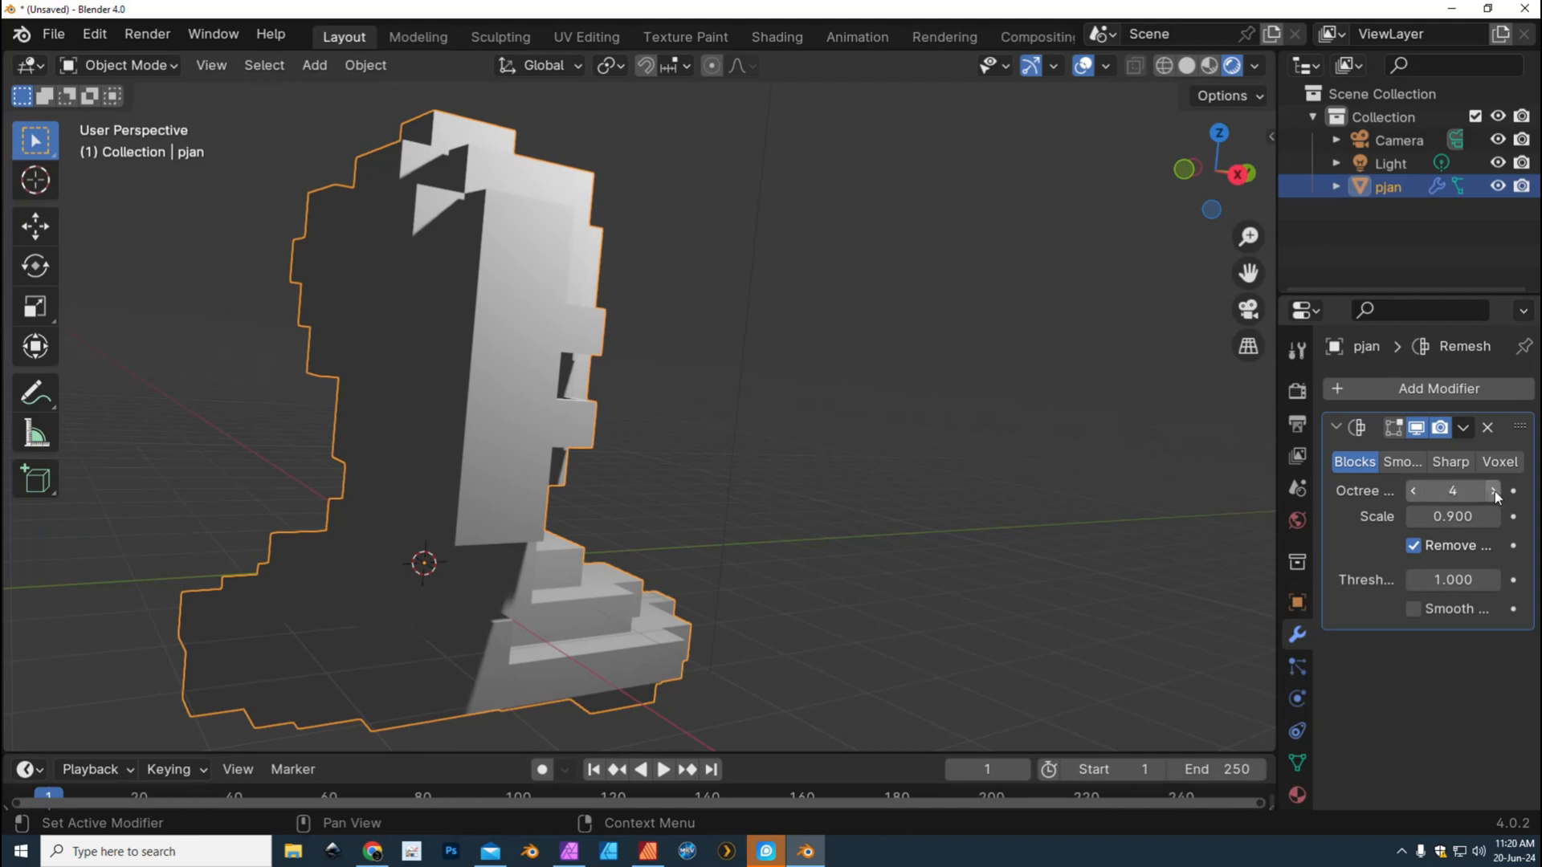
Raise the Remesh octree depth from 4 to 8 for fine voxel-like blocks.
click(1494, 491)
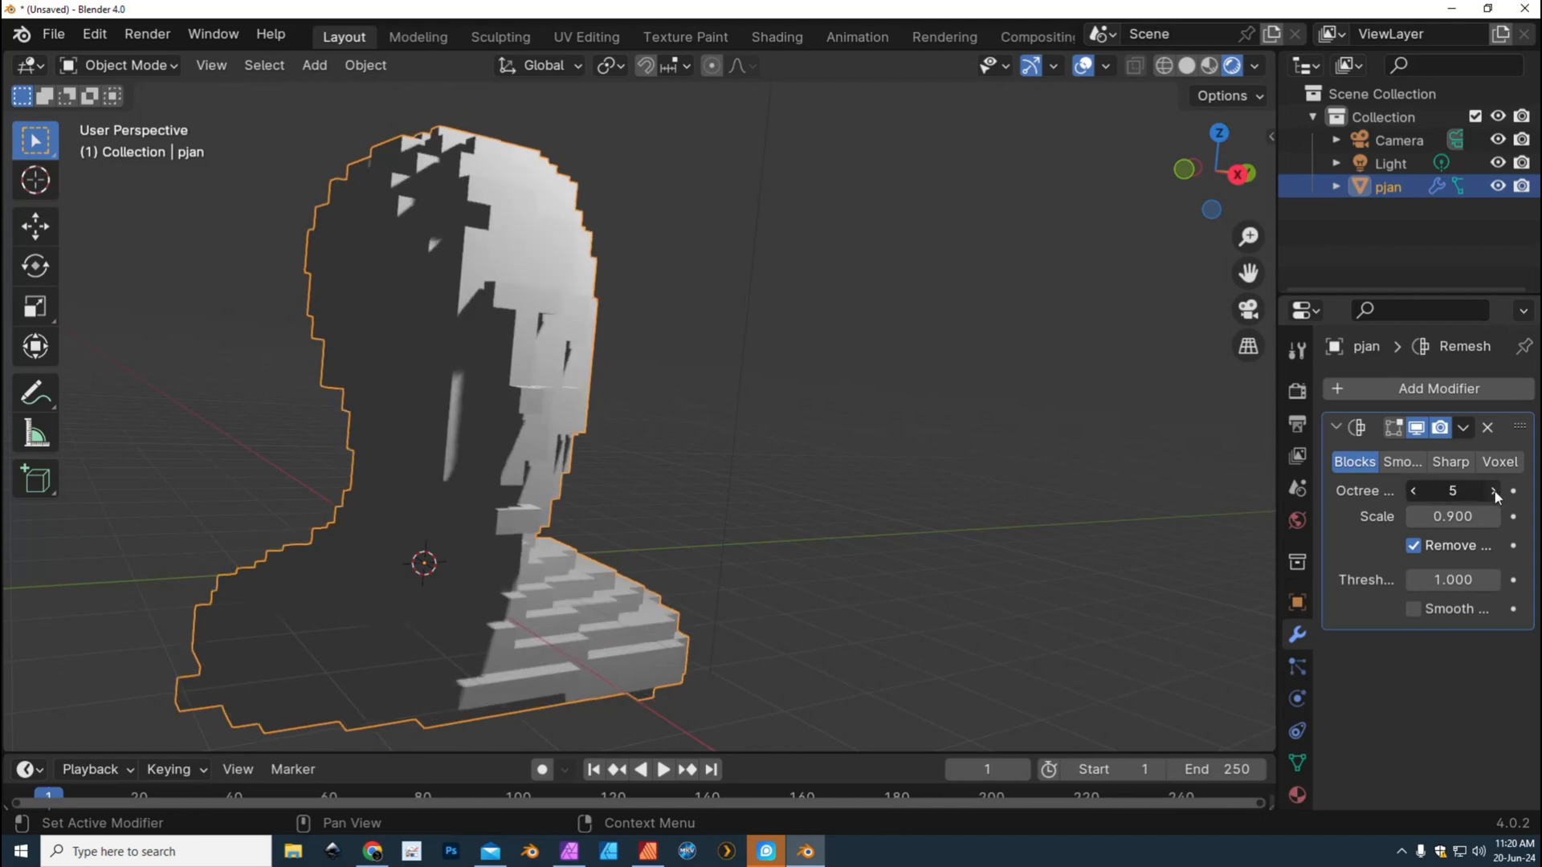
click(1494, 491)
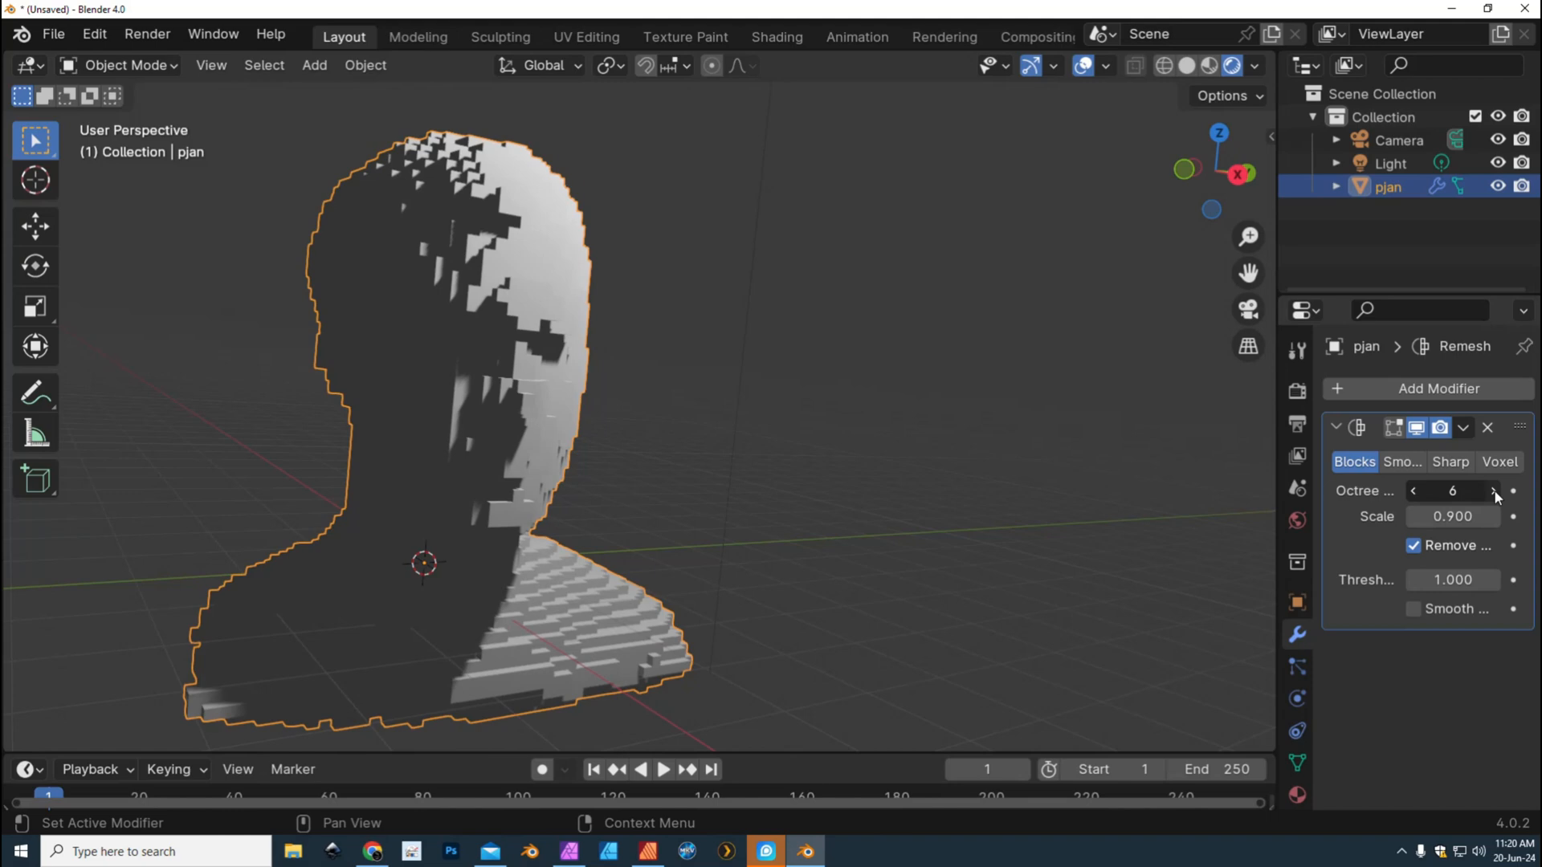
click(1493, 492)
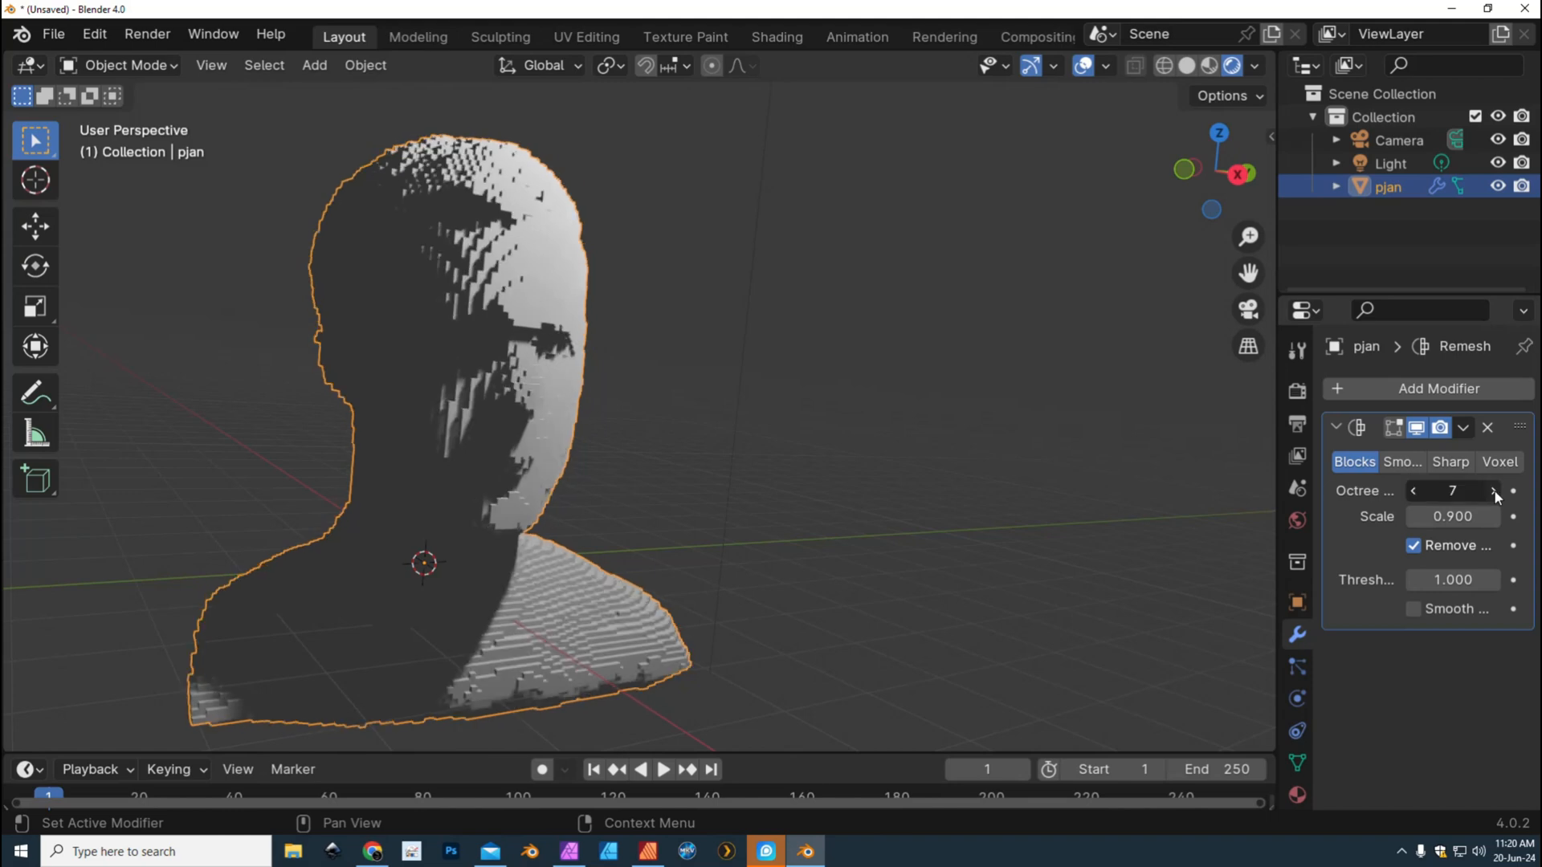
click(1491, 491)
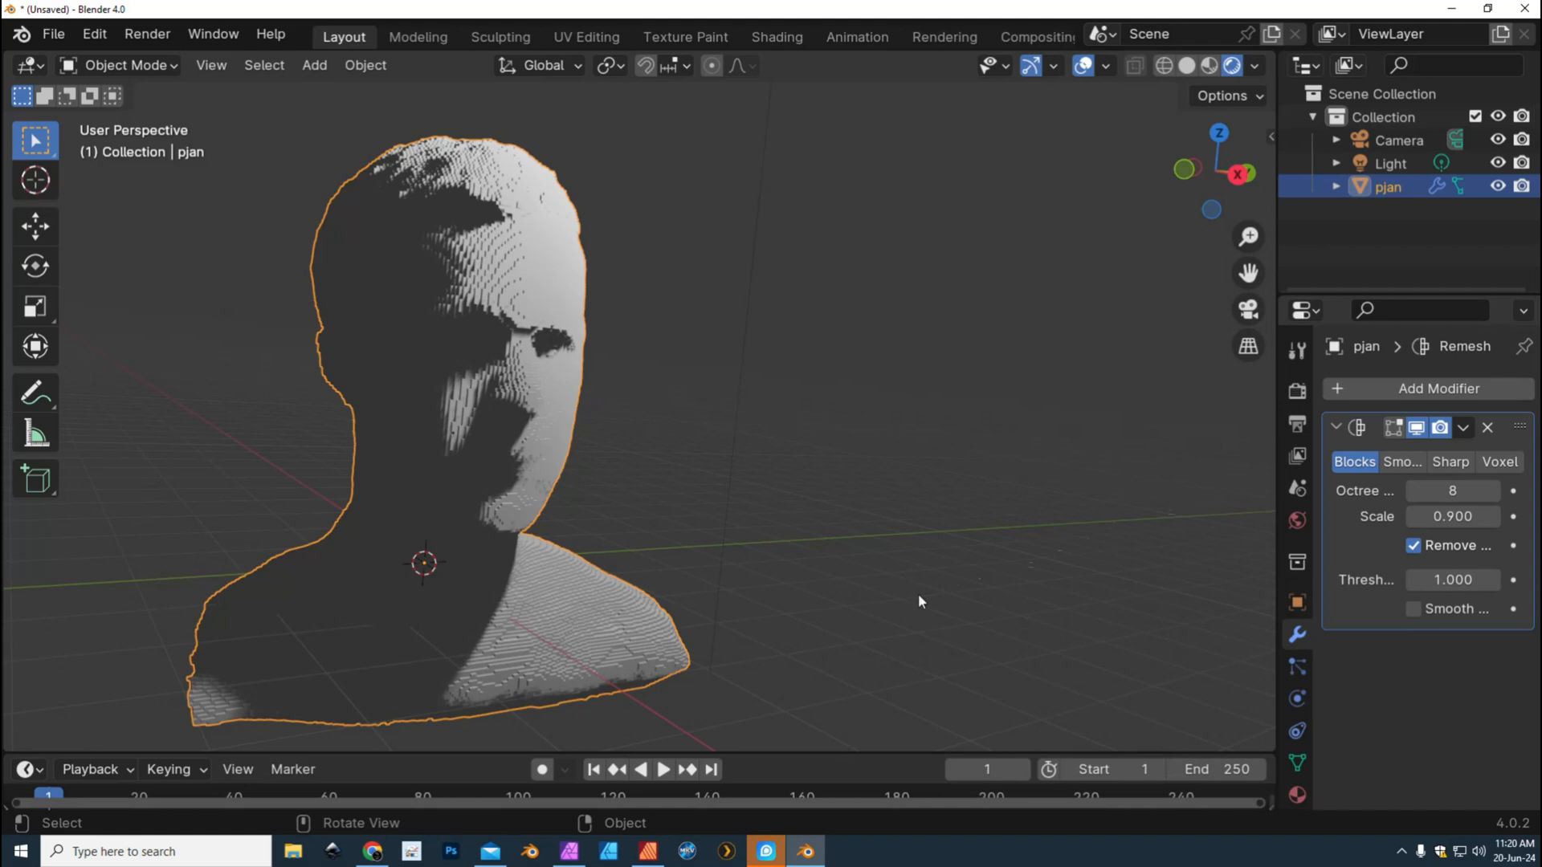